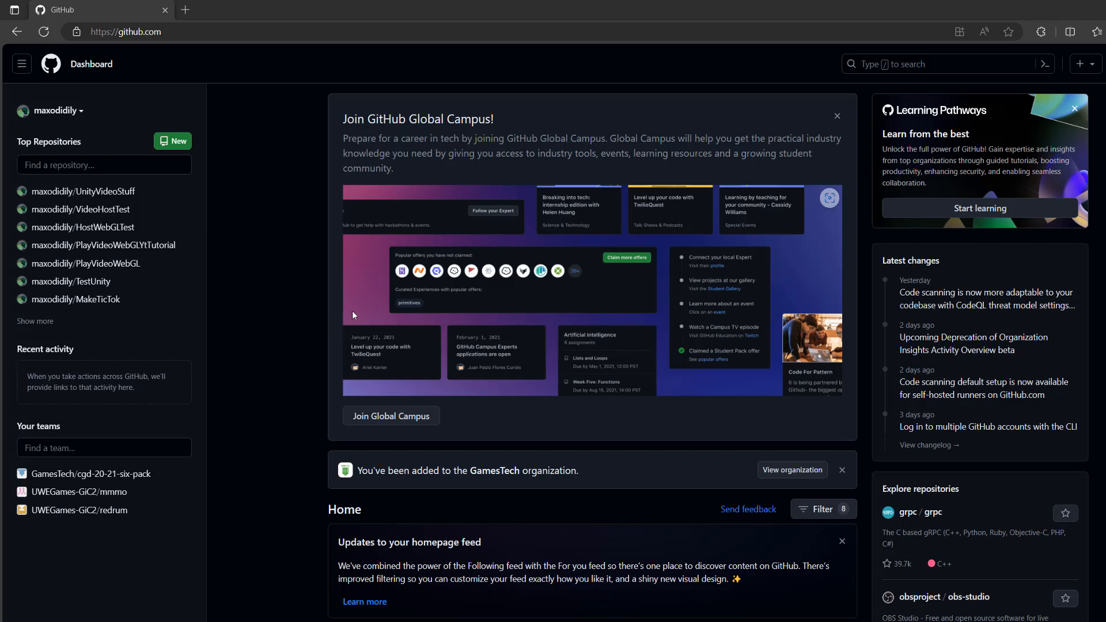
{"action": "mouse_move", "coordinate": [465, 211]}
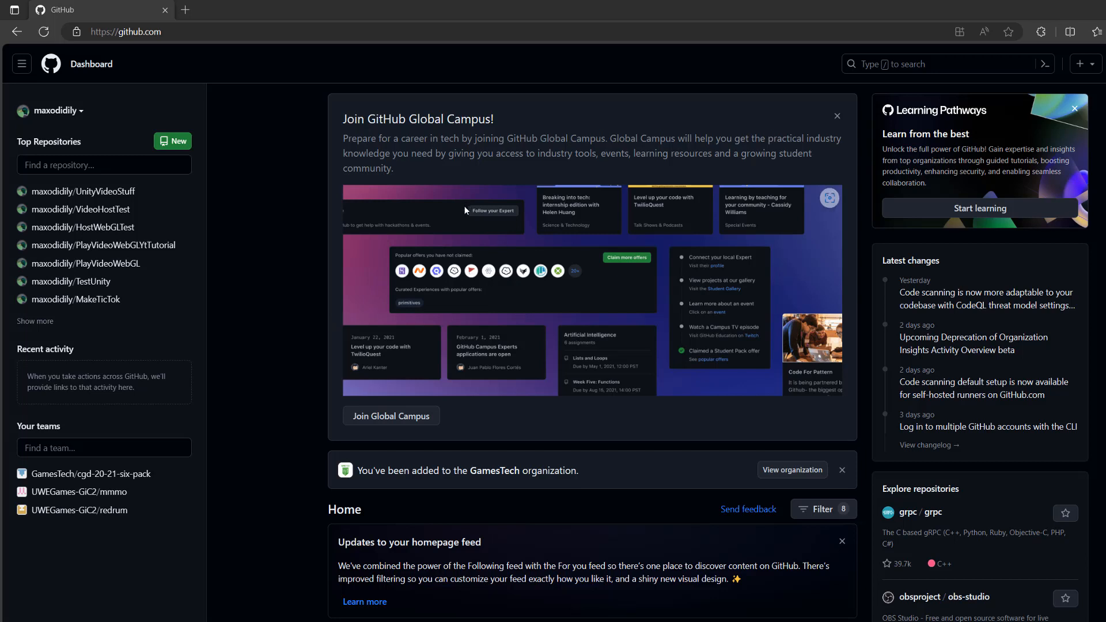
{"action": "mouse_move", "coordinate": [477, 225]}
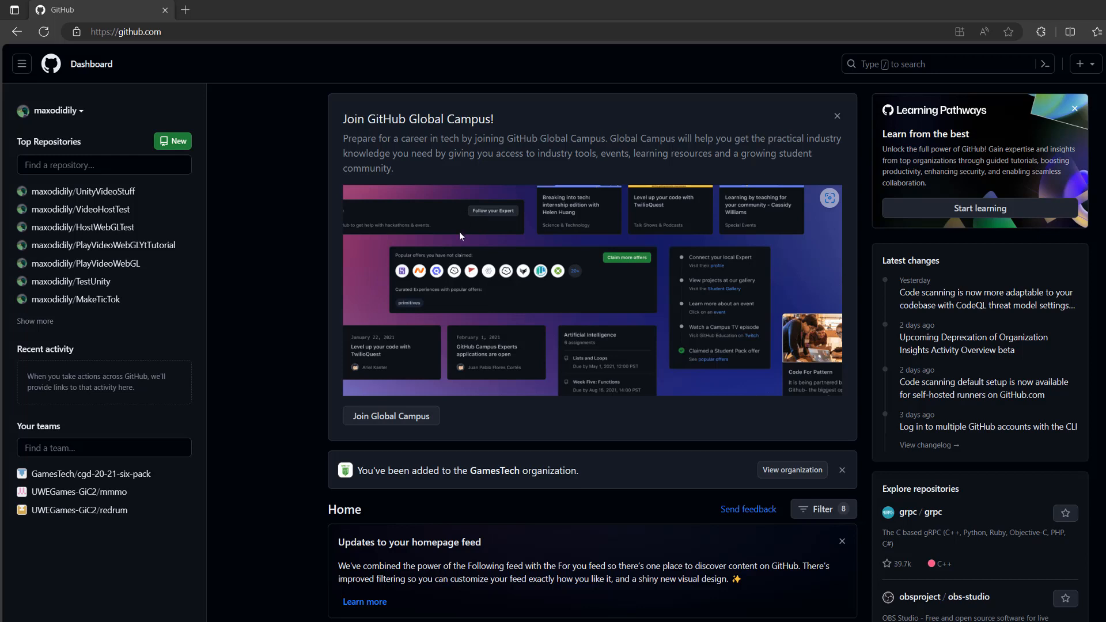
{"action": "mouse_move", "coordinate": [446, 244]}
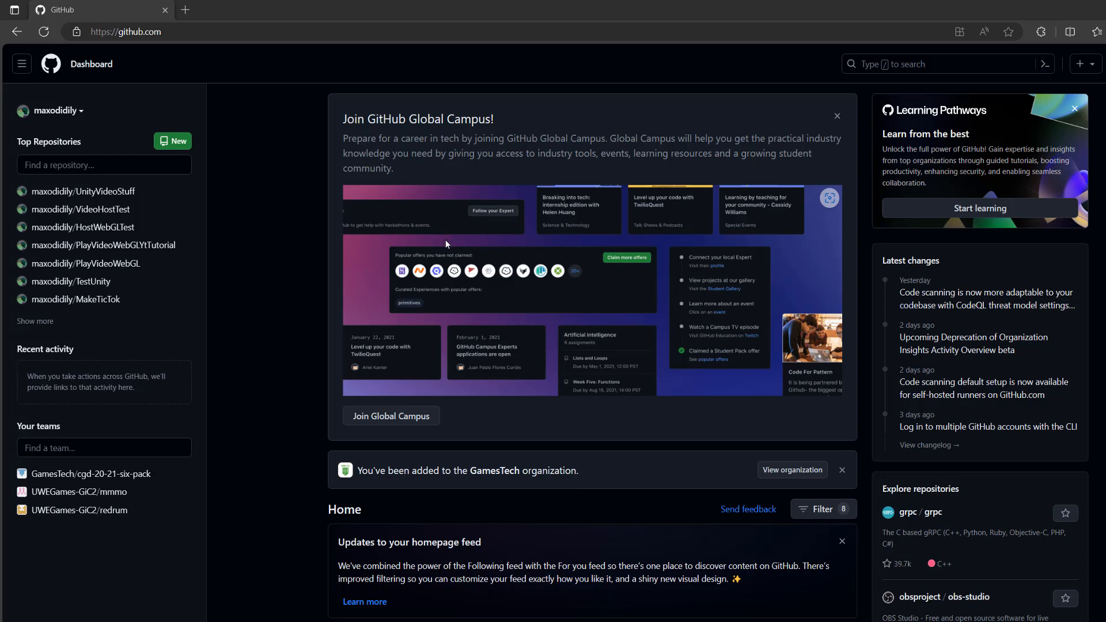
{"action": "mouse_move", "coordinate": [715, 308]}
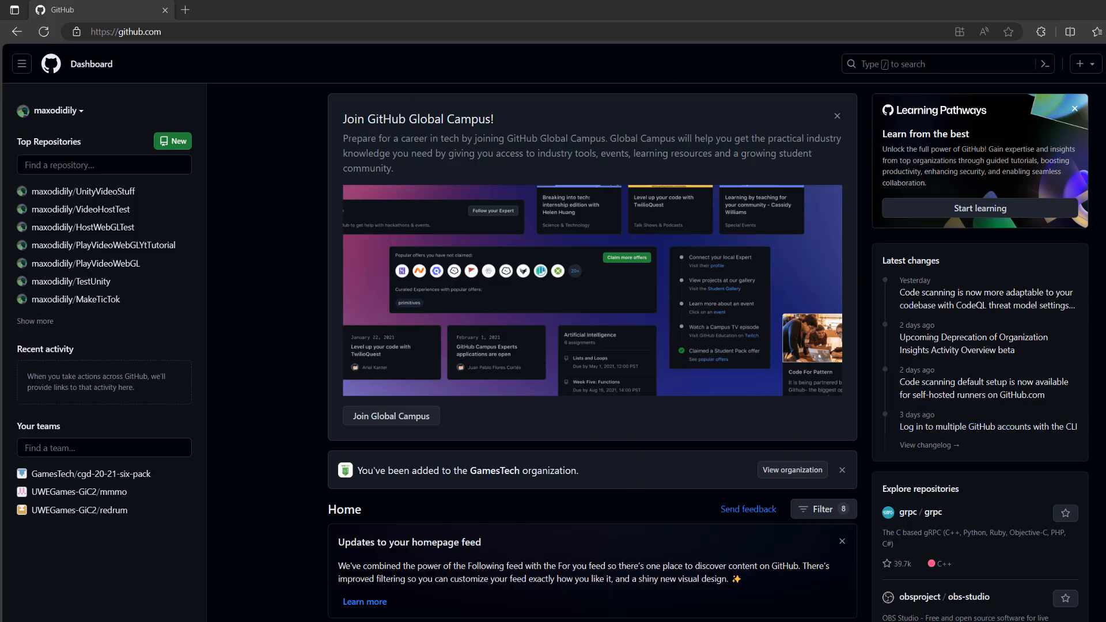
{"action": "mouse_move", "coordinate": [255, 159]}
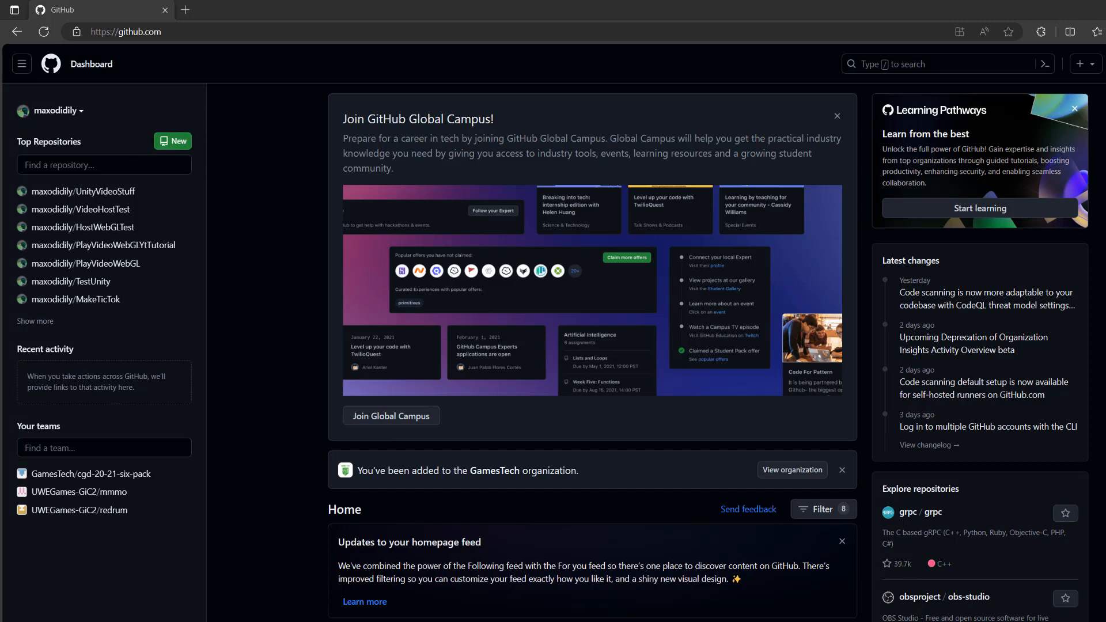
- Create a new public repository named VideoHostTutorial
{"action": "left_click", "coordinate": [173, 142]}
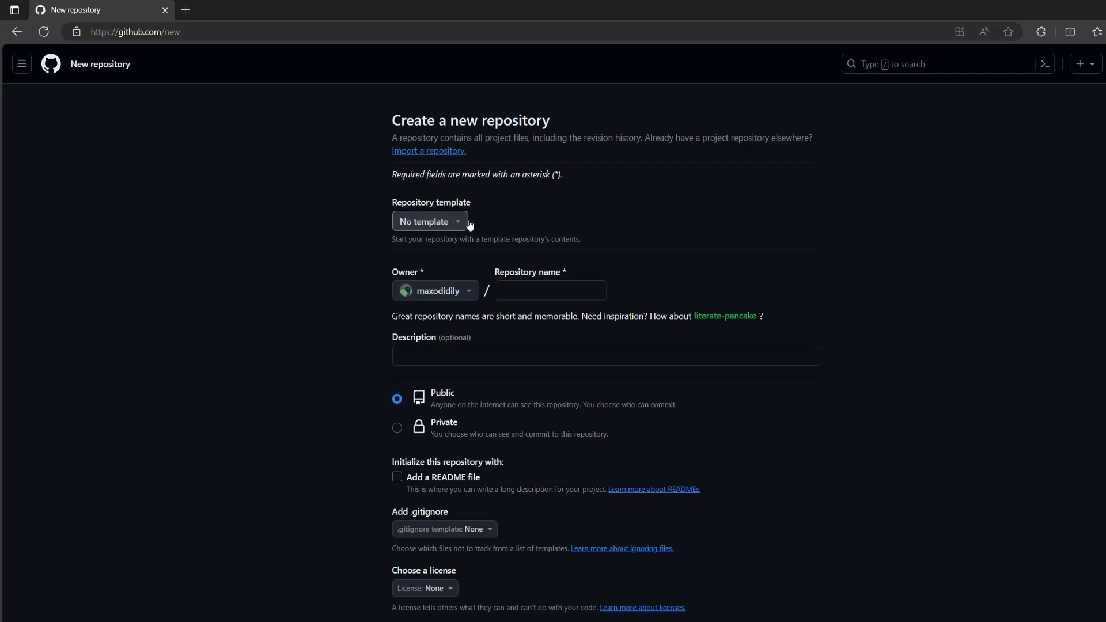
{"action": "left_click", "coordinate": [549, 290]}
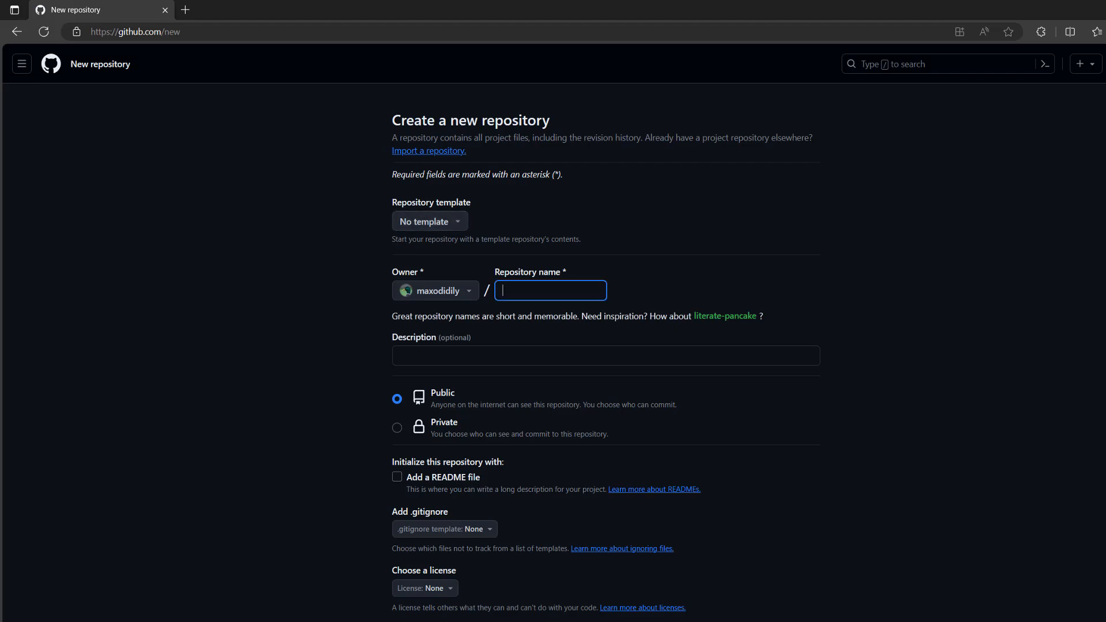
{"action": "type", "text": "VideoHostTutorial"}
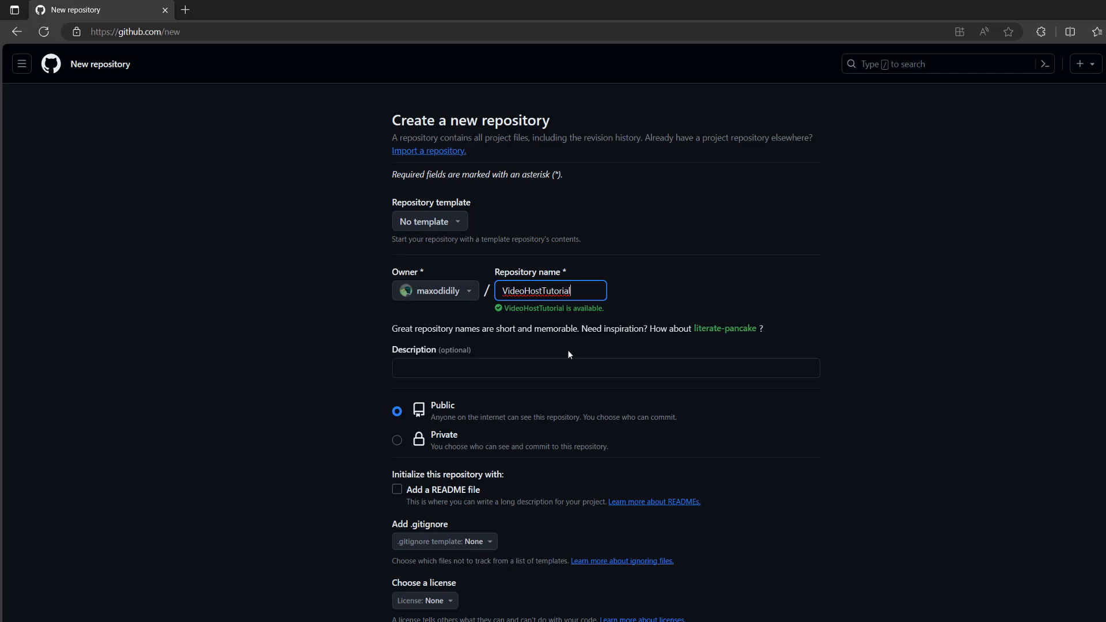
{"action": "mouse_move", "coordinate": [578, 390]}
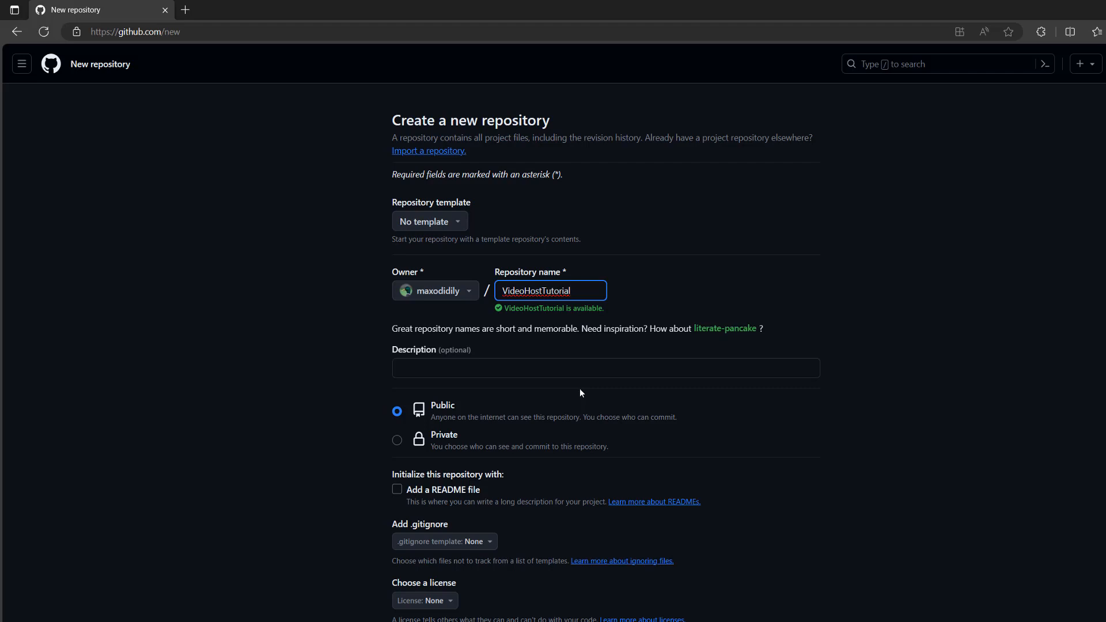
{"action": "scroll", "scroll_direction": "down", "scroll_amount": 3}
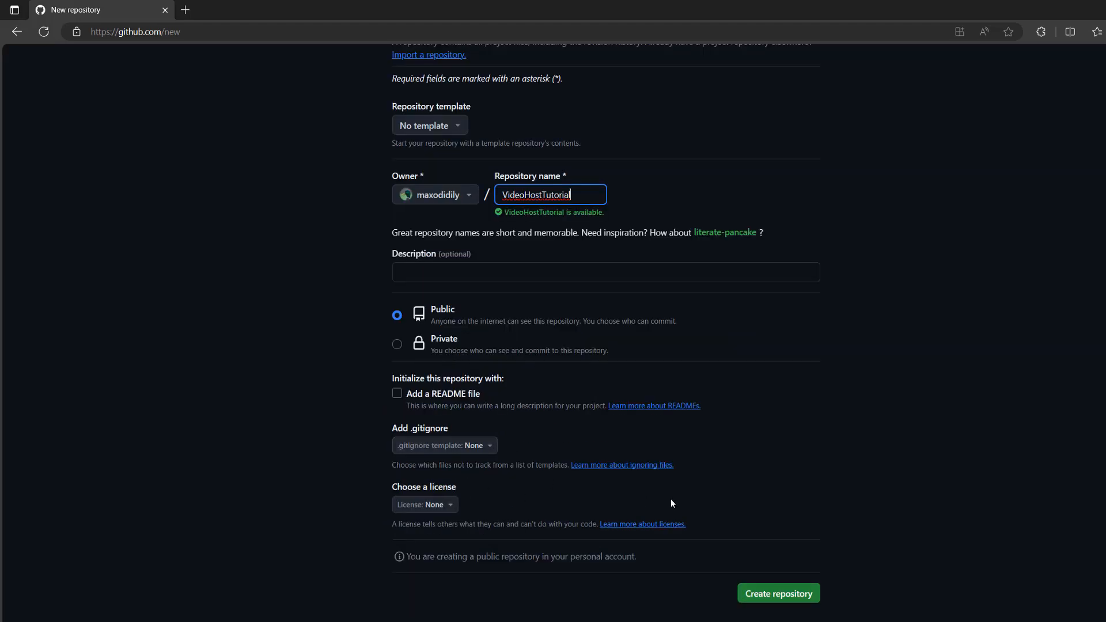
{"action": "left_click", "coordinate": [778, 593]}
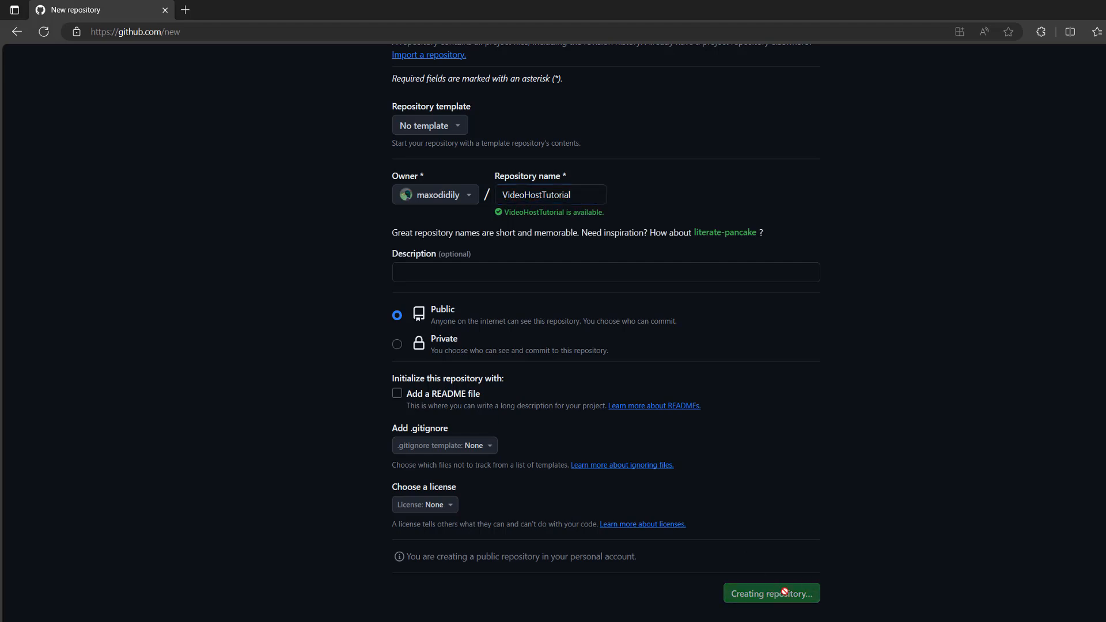
- Wait for VideoHostTutorial's empty Quick setup page to load
{"action": "left_click", "coordinate": [771, 594]}
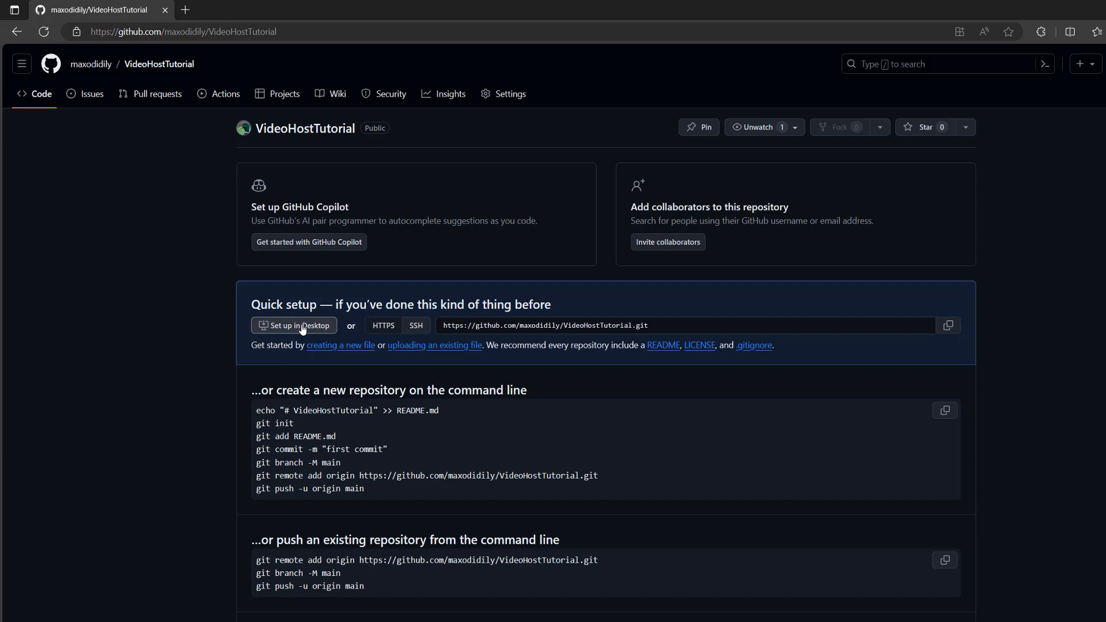
{"action": "mouse_move", "coordinate": [319, 329]}
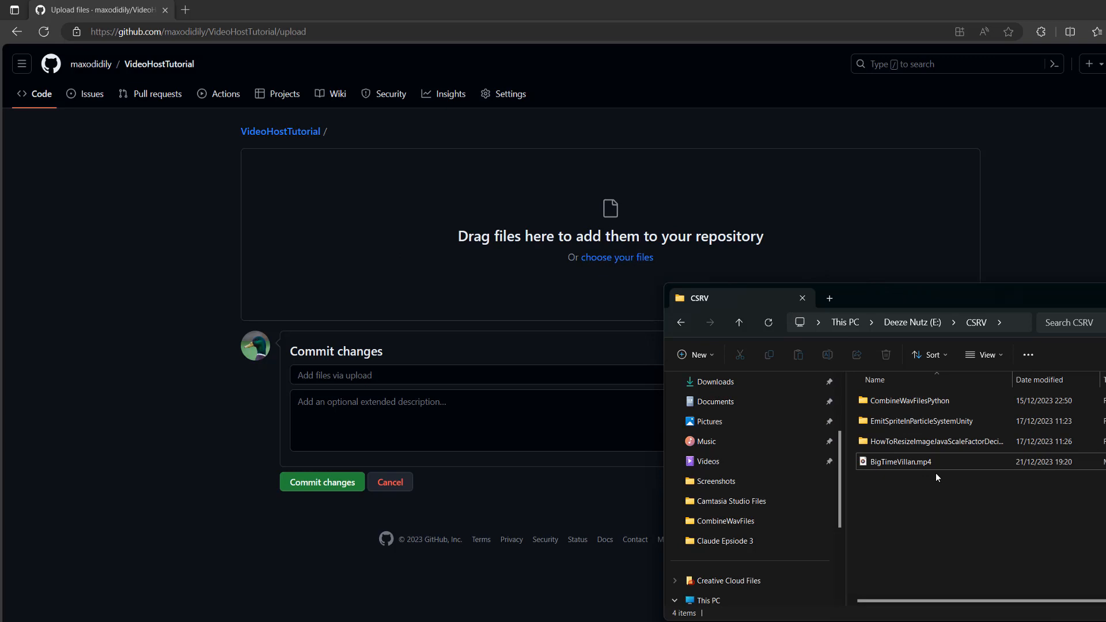
- Upload BigTimeVillan.mp4 by dragging it in, then commit the change
{"action": "left_click_drag", "start_coordinate": [900, 462], "coordinate": [582, 314]}
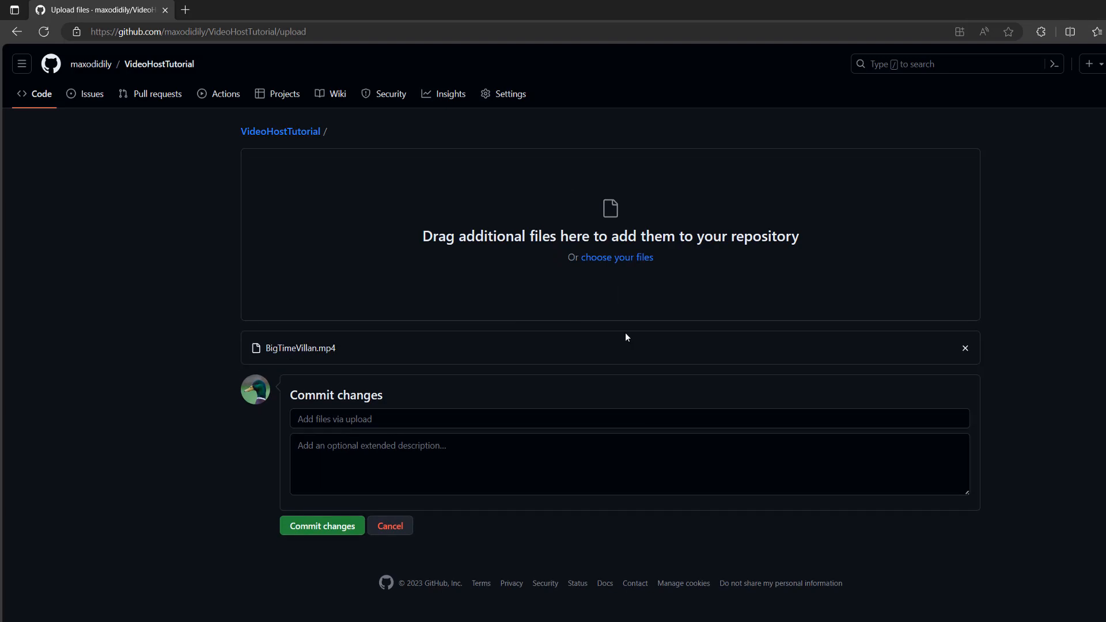
{"action": "left_click", "coordinate": [322, 525]}
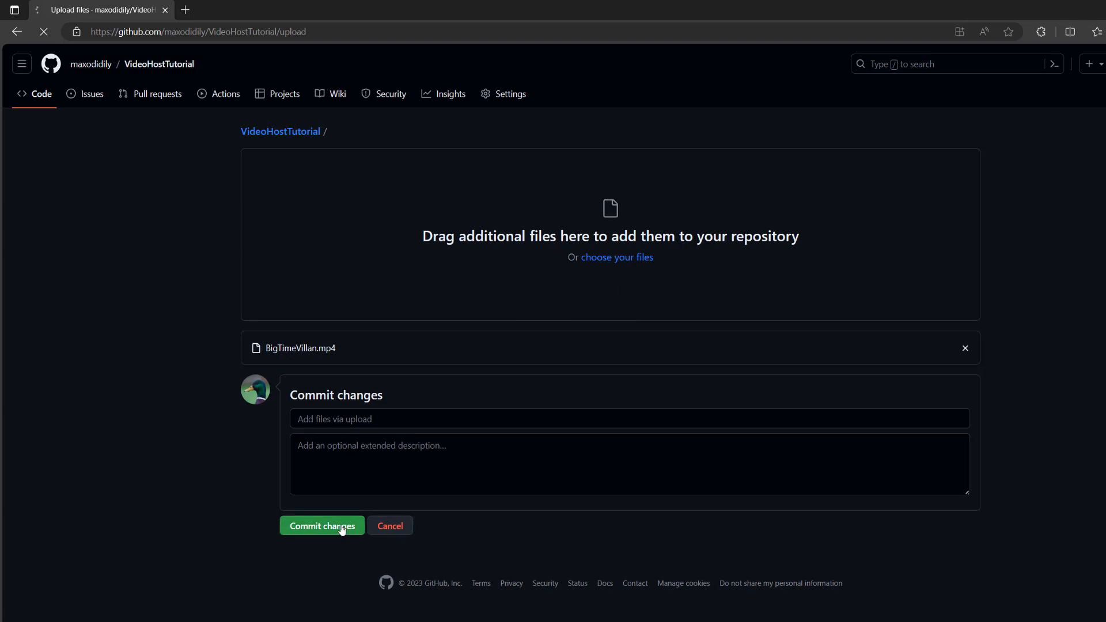
{"action": "left_click", "coordinate": [321, 525]}
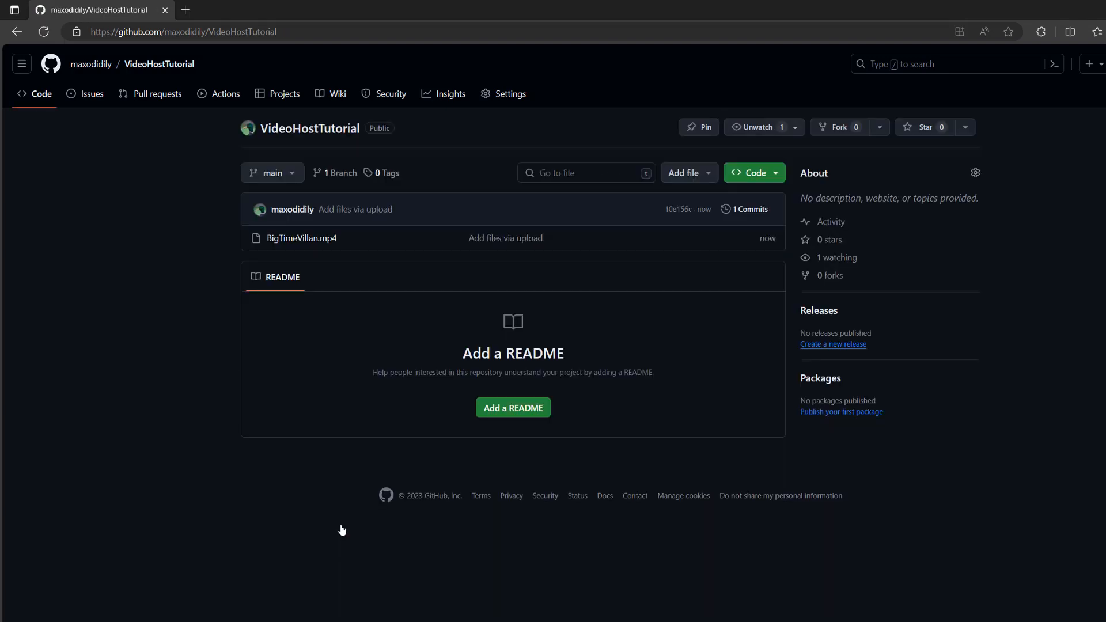
{"action": "mouse_move", "coordinate": [572, 282]}
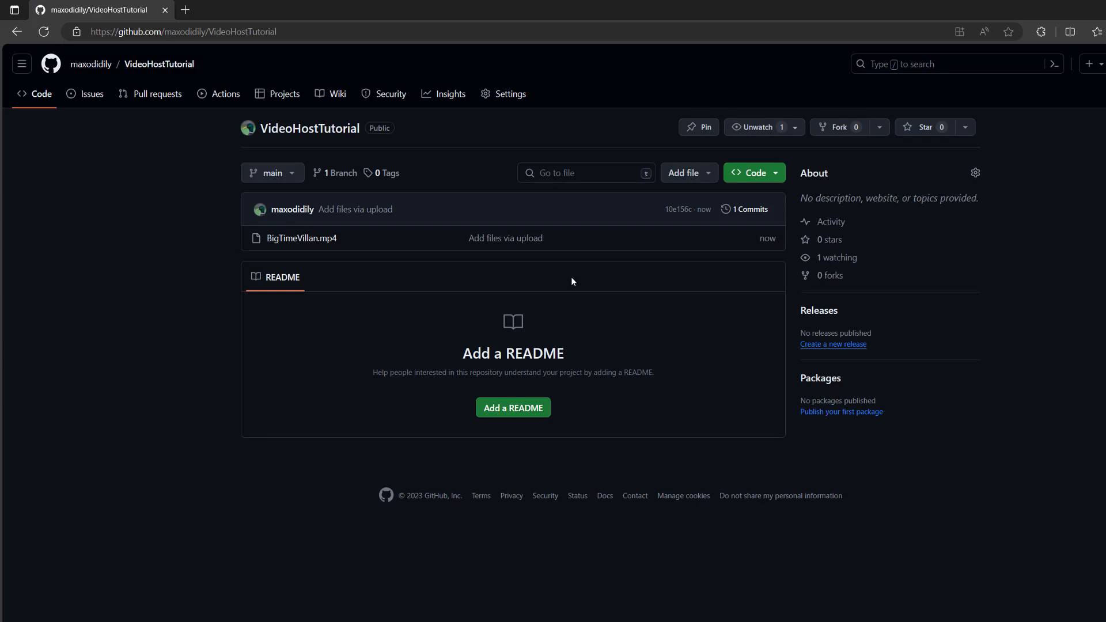
{"action": "mouse_move", "coordinate": [419, 248]}
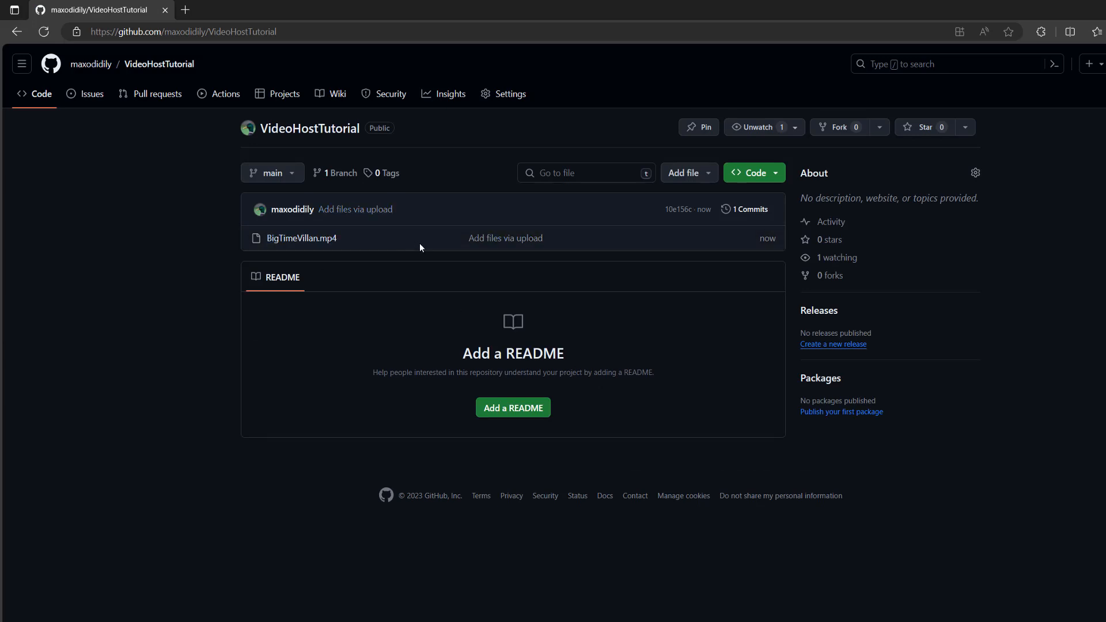
{"action": "mouse_move", "coordinate": [446, 233]}
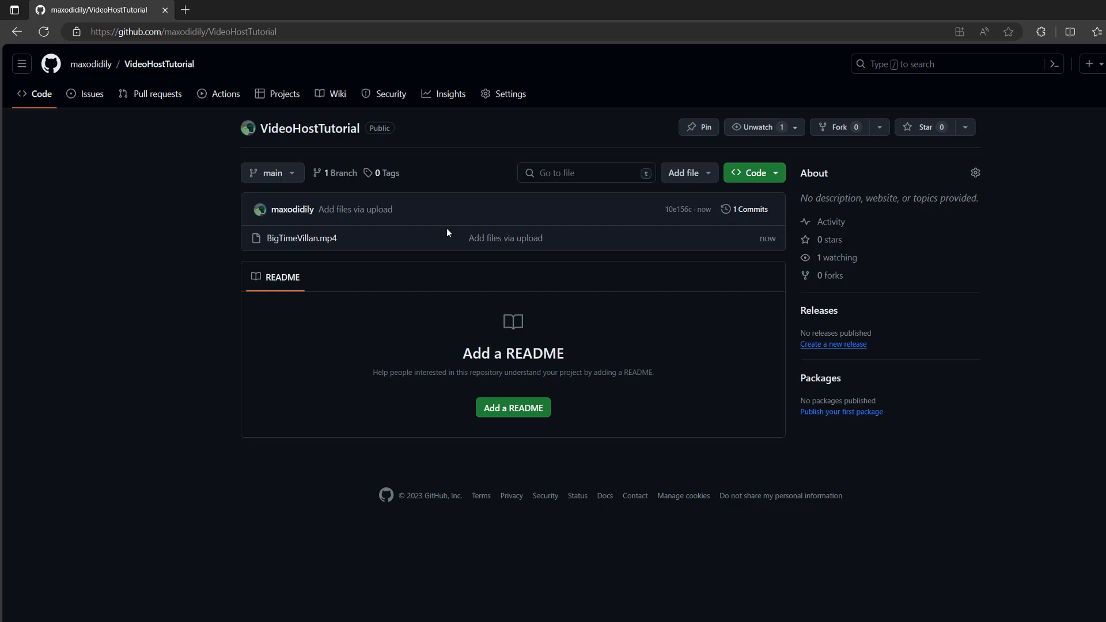
{"action": "mouse_move", "coordinate": [509, 94]}
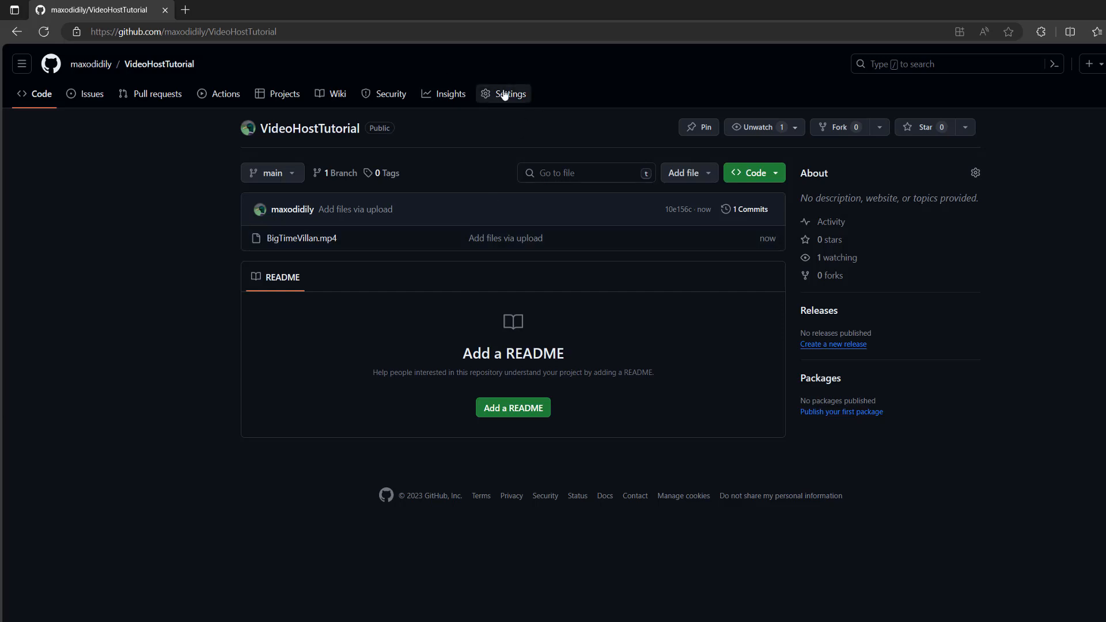
- Open the VideoHostTutorial repository's Settings
{"action": "left_click", "coordinate": [509, 93]}
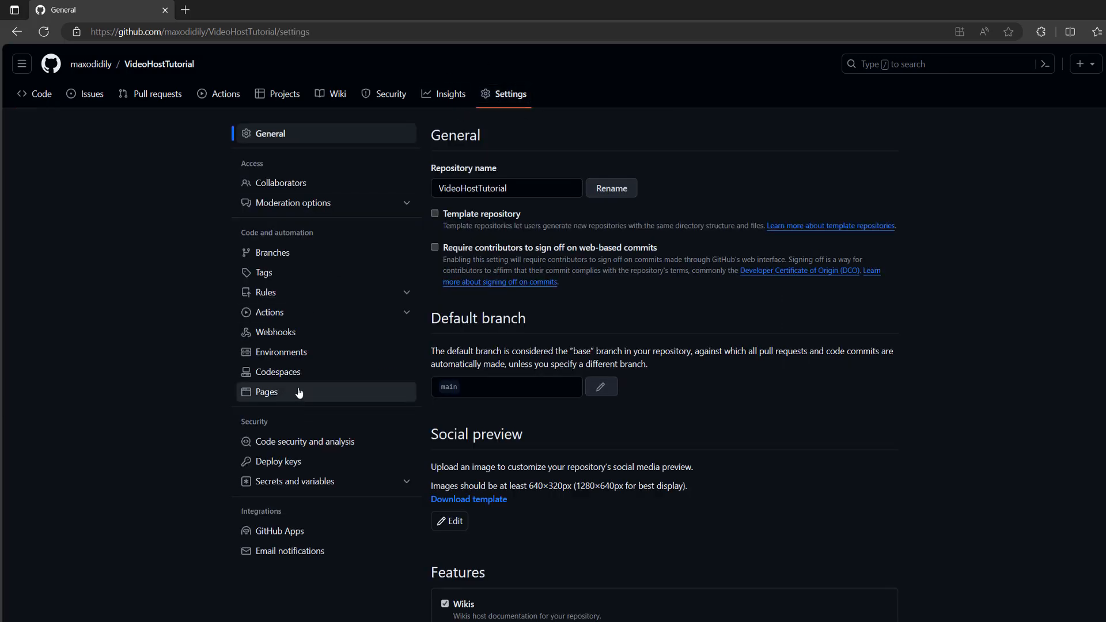
- Deploy GitHub Pages from the main branch /(root) folder and save
{"action": "left_click", "coordinate": [267, 392]}
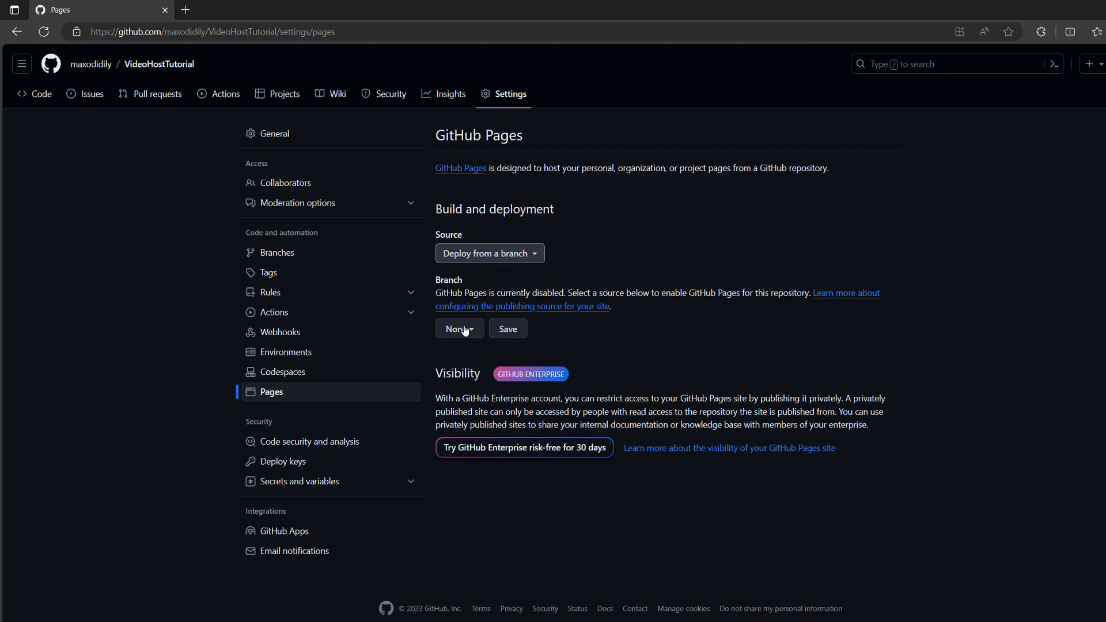
{"action": "left_click", "coordinate": [458, 329]}
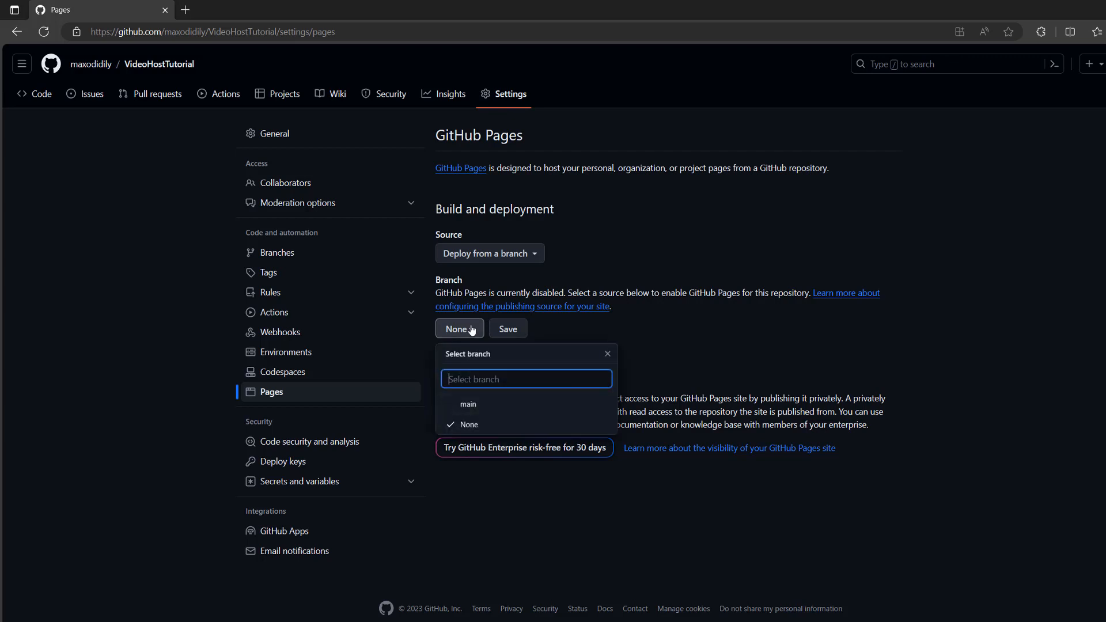
{"action": "left_click", "coordinate": [468, 403]}
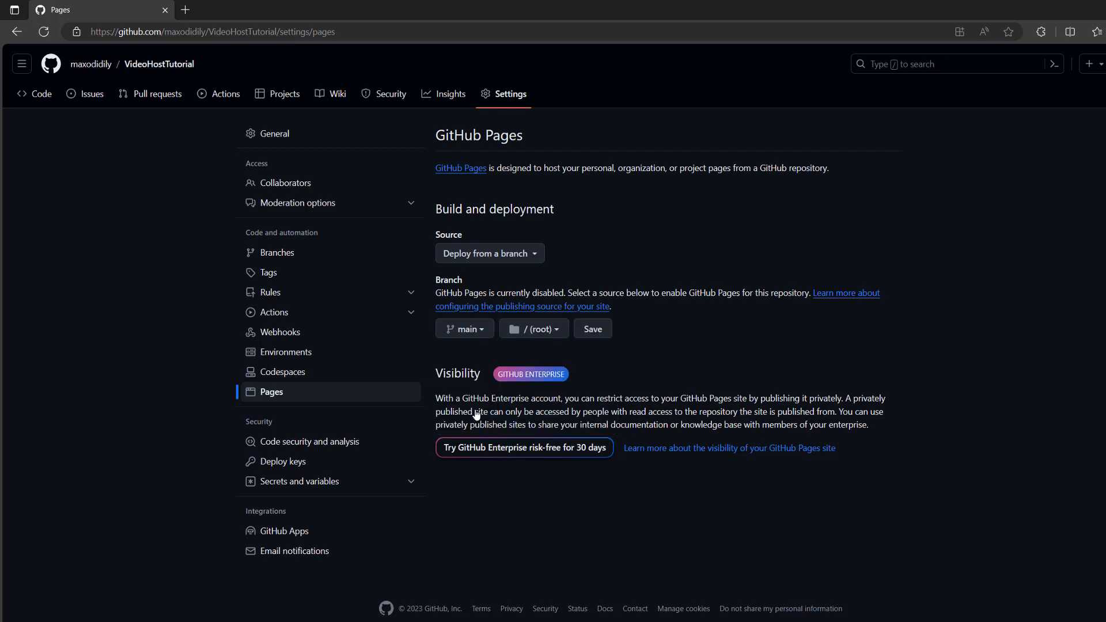
{"action": "left_click", "coordinate": [532, 328]}
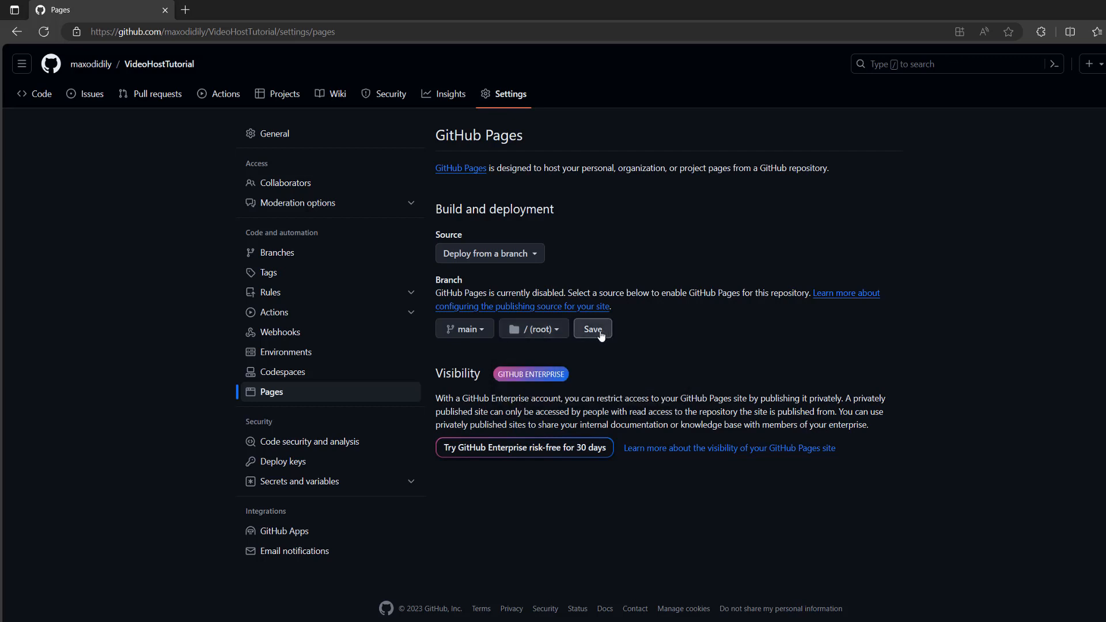
{"action": "left_click", "coordinate": [592, 329]}
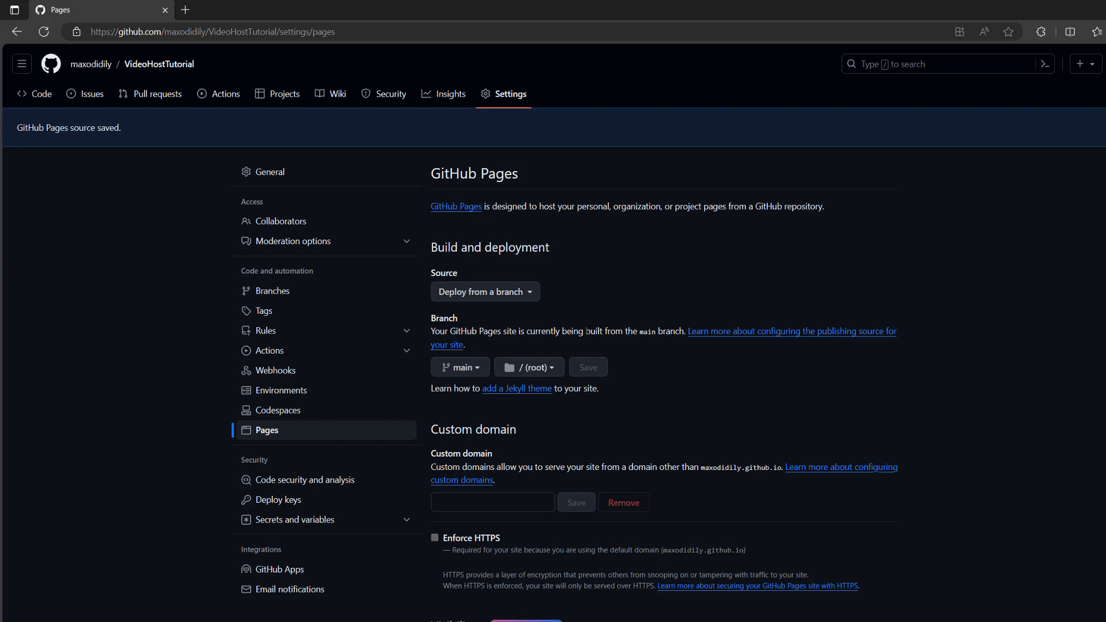
{"action": "mouse_move", "coordinate": [157, 216]}
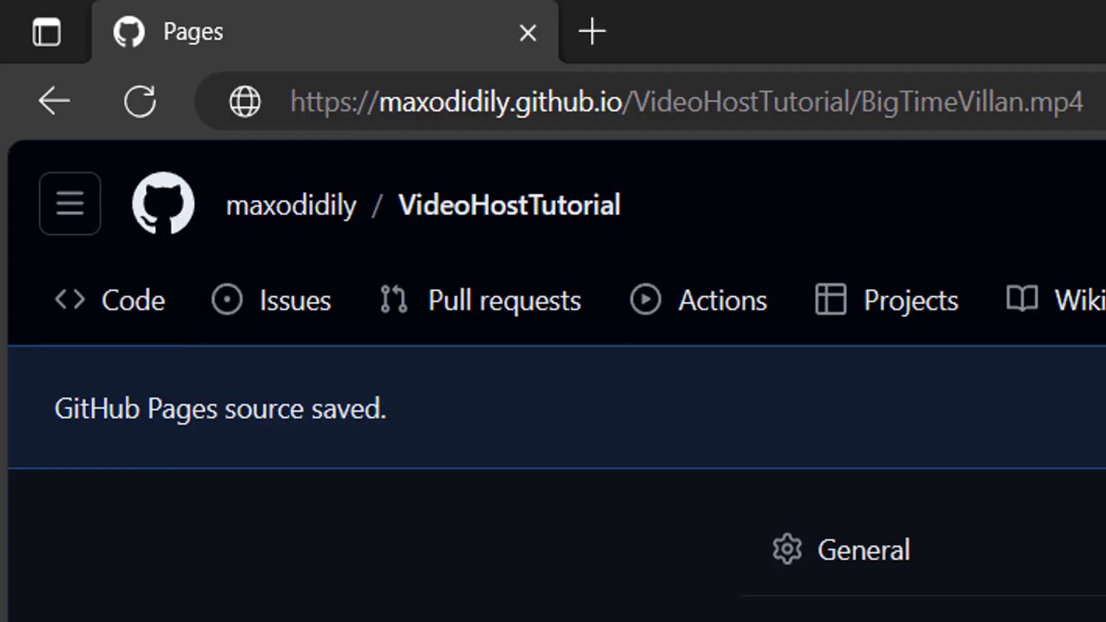
- Enter the github.io address for /VideoHostTutorial/BigTimeVillan.mp4 in the Edge address bar
{"action": "double_click", "coordinate": [443, 101]}
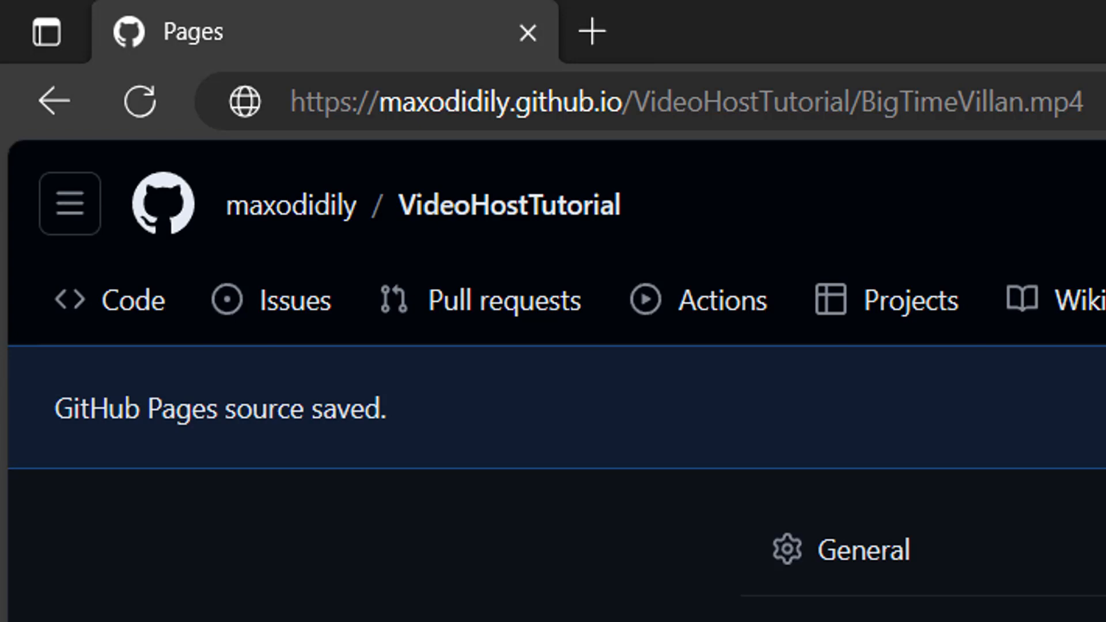
{"action": "left_click", "coordinate": [635, 101]}
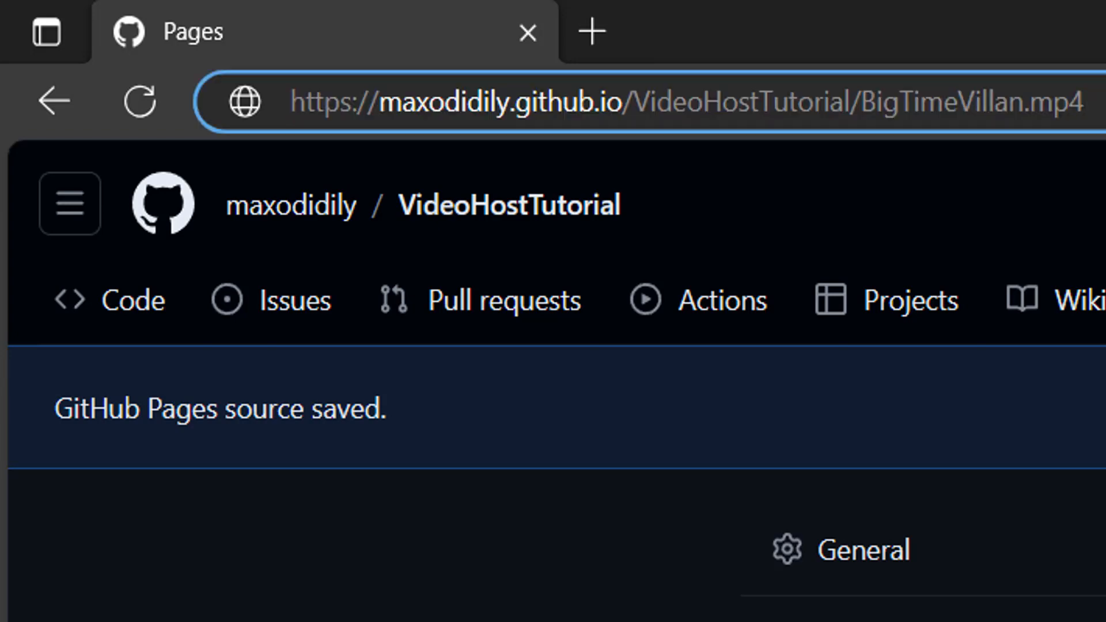